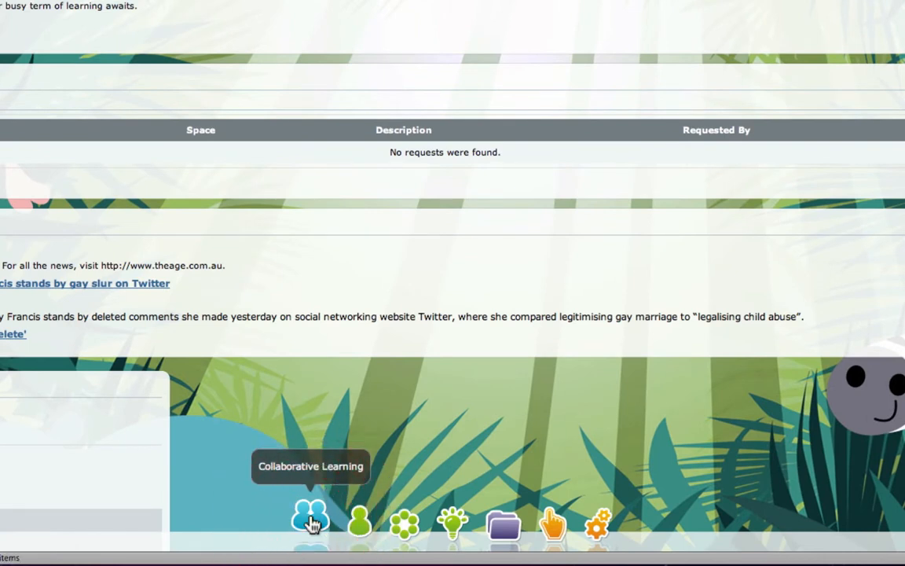
- Go to the Collaborative Learning area listing the owned spaces
left_click(306, 527)
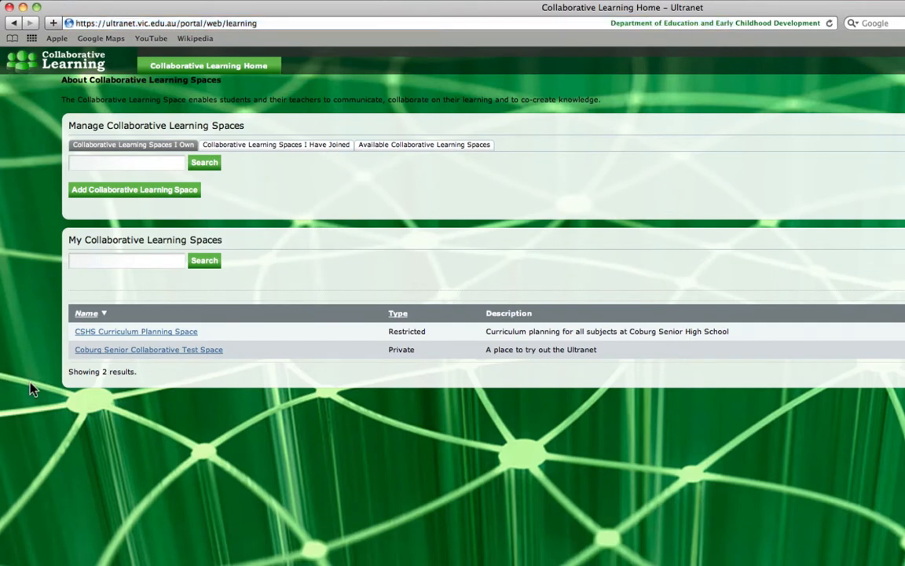
mouse_move(303, 401)
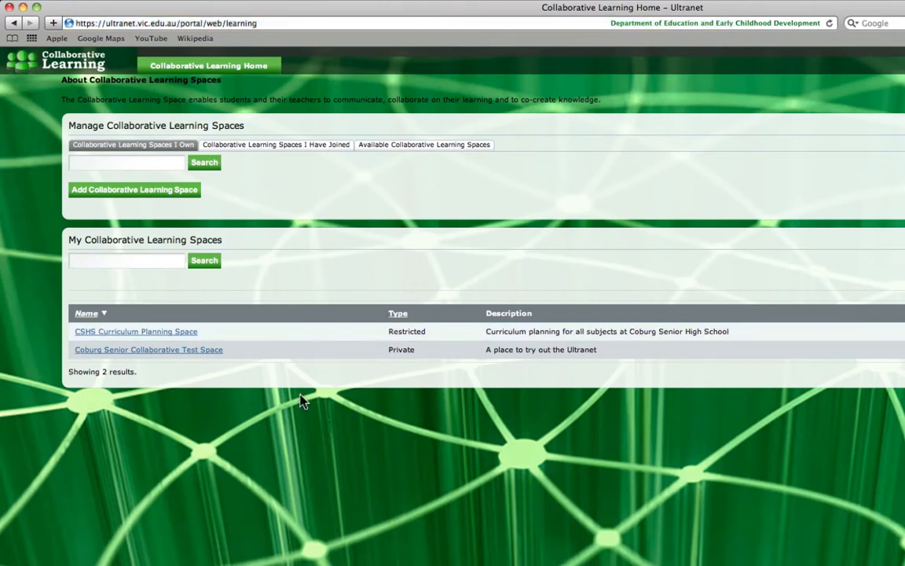
mouse_move(302, 425)
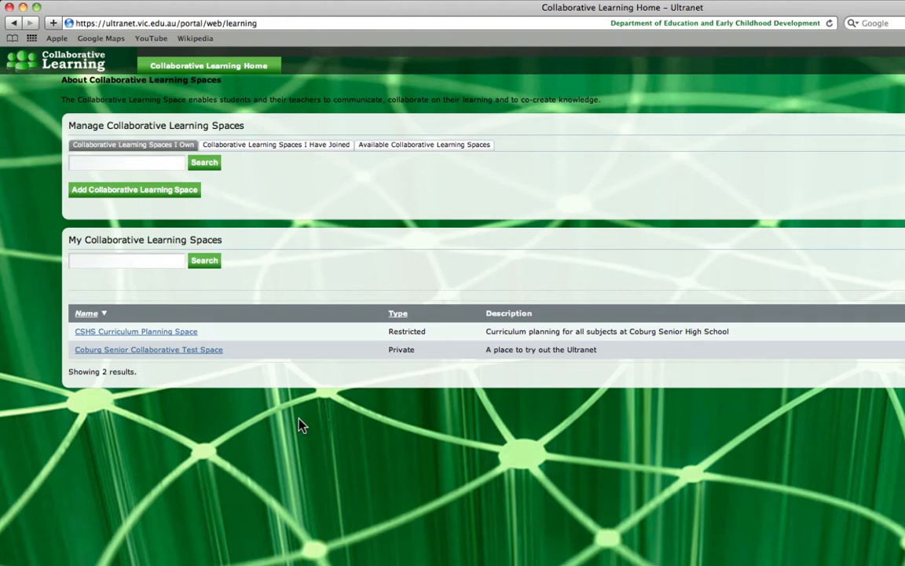
mouse_move(85, 132)
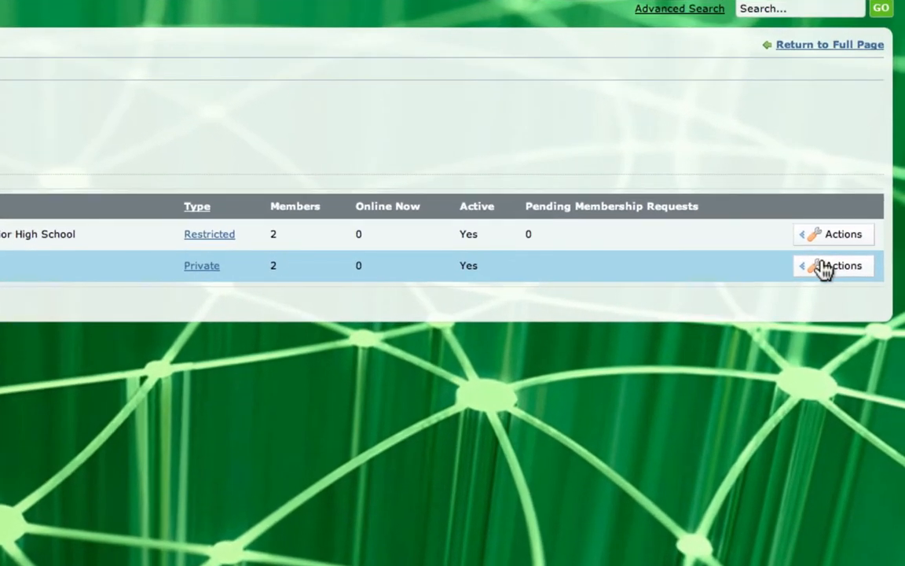
- Choose Assign Members from the Actions menu of the Coburg Senior Collaborative Test Space
left_click(834, 266)
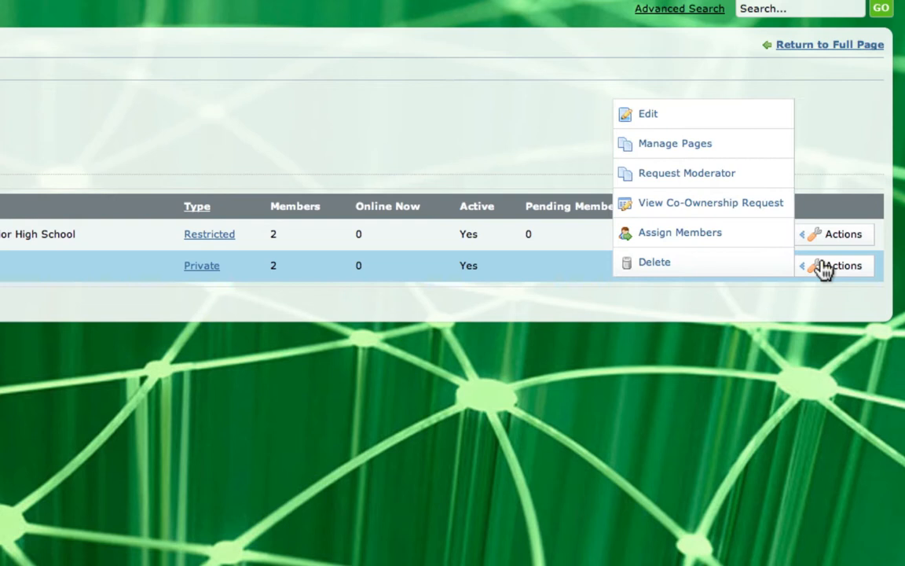
mouse_move(679, 245)
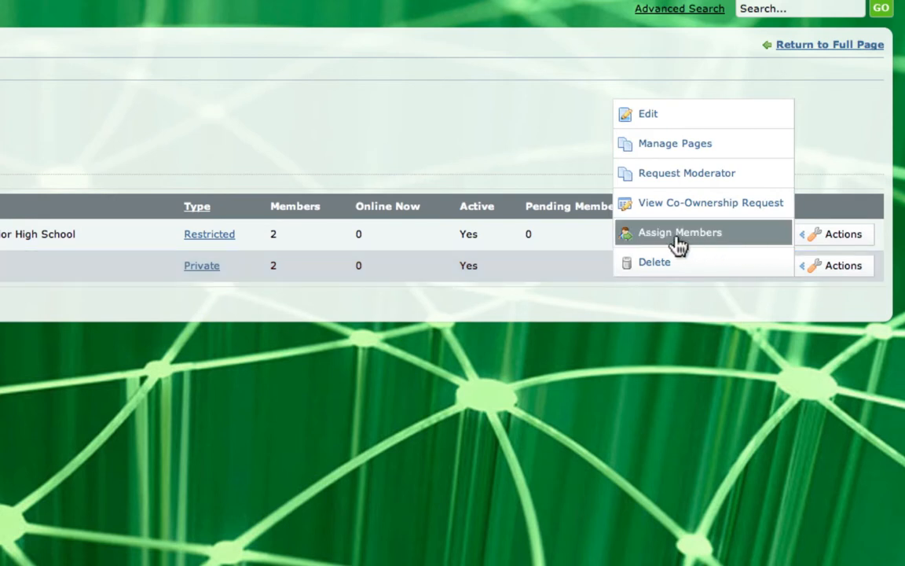
left_click(682, 232)
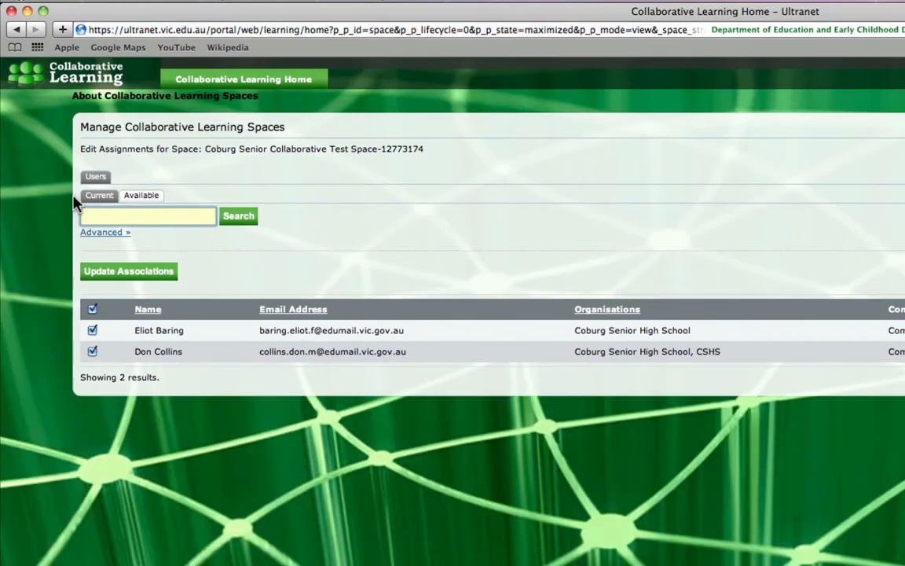
mouse_move(224, 236)
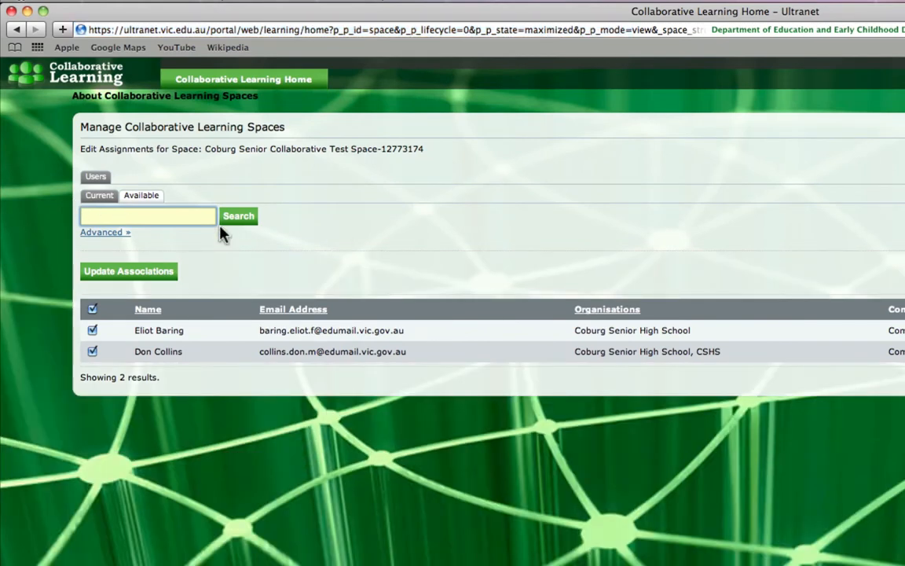
type("don coll")
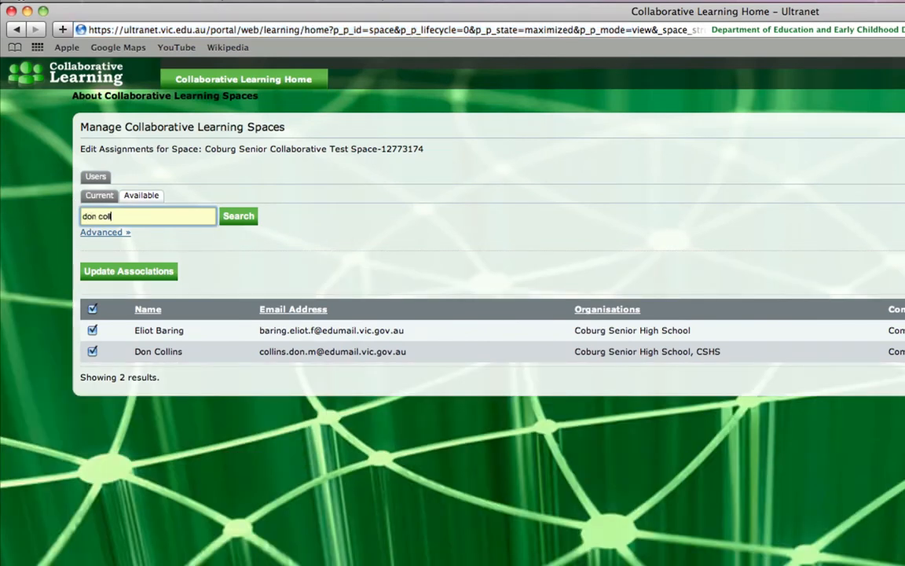
left_click(238, 217)
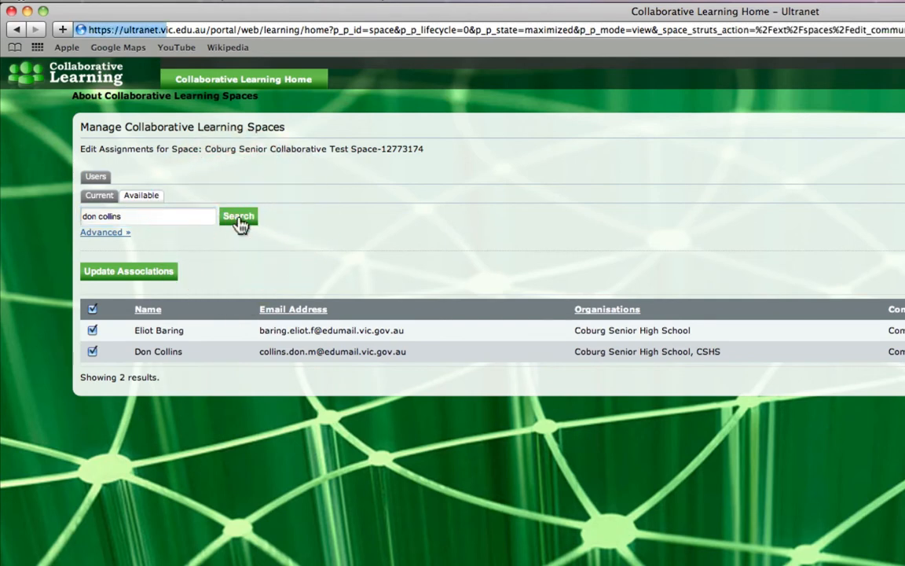
left_click(239, 215)
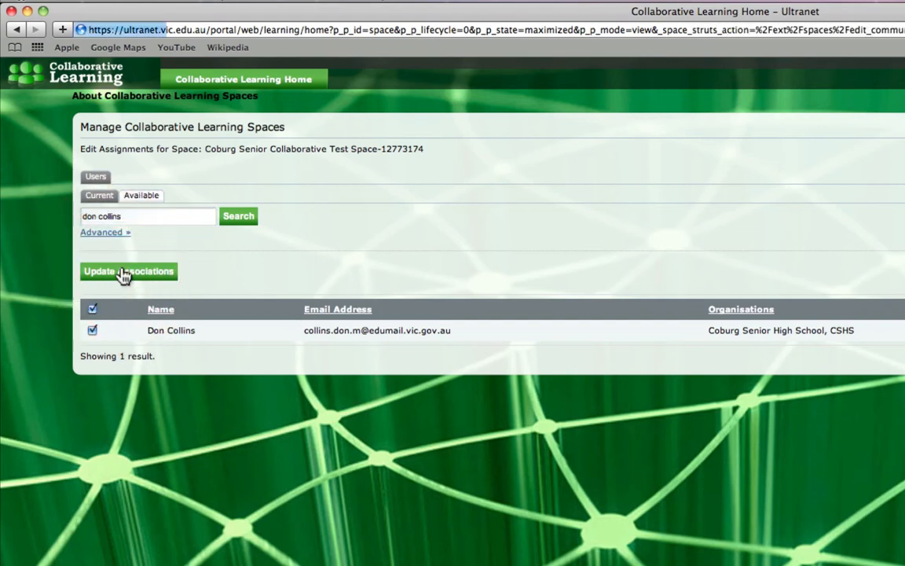
left_click(128, 270)
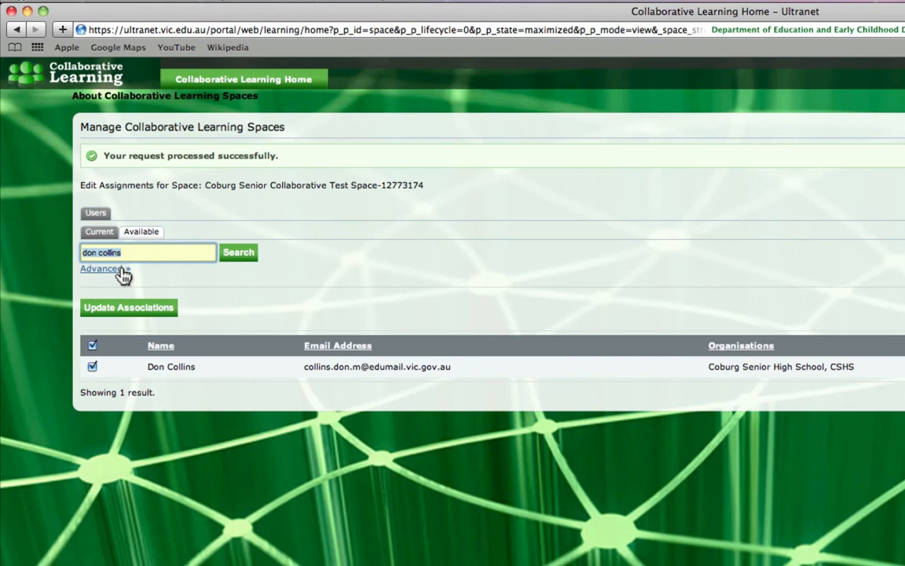
mouse_move(353, 488)
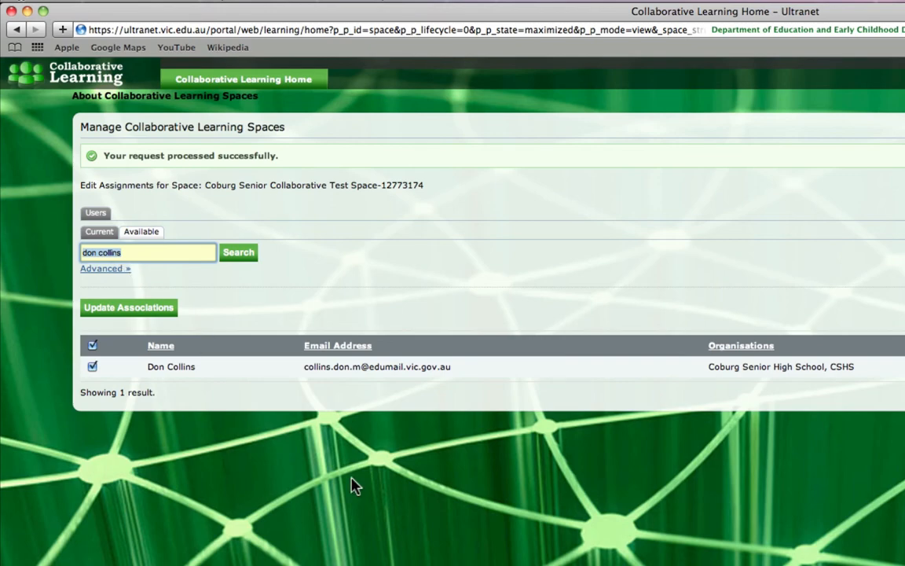